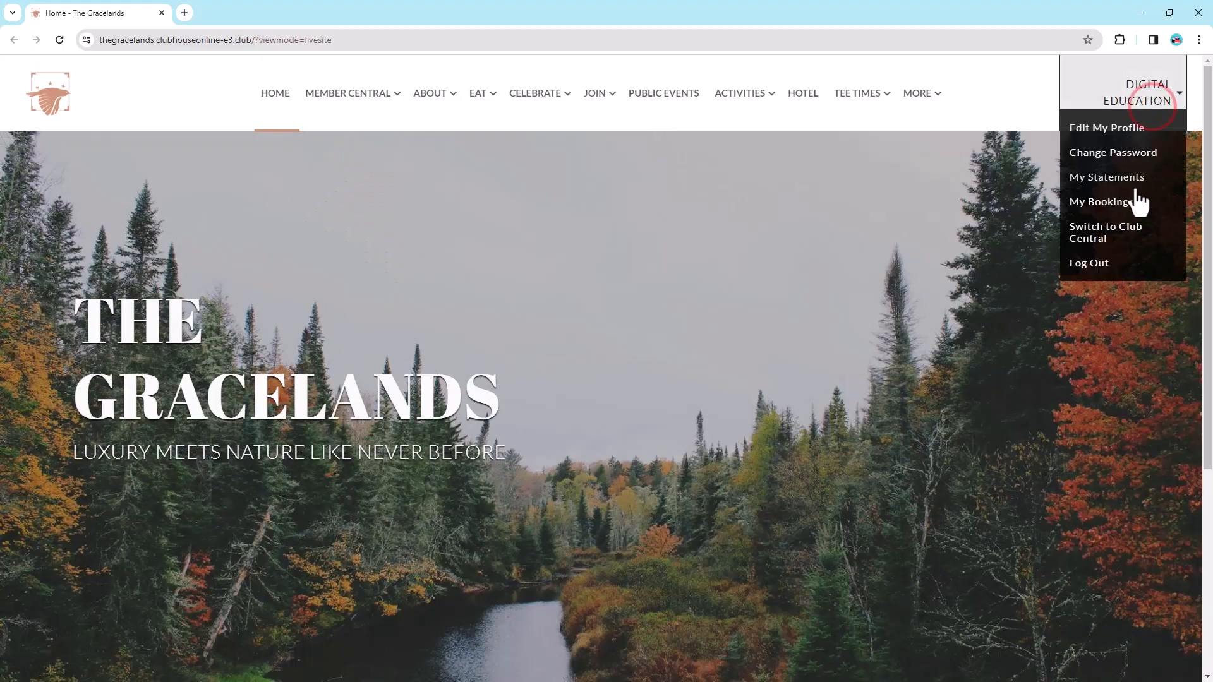
Switch to Club Central and open the ClubHouse Online Mobile App notification form
left_click(1106, 232)
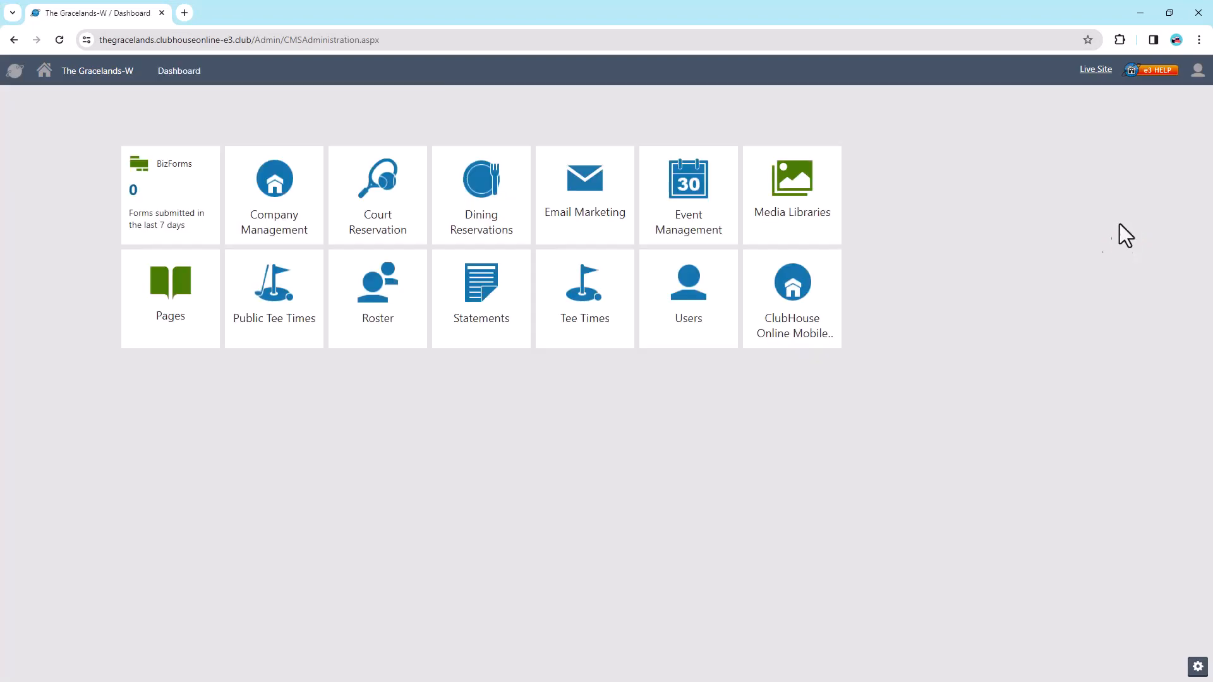
left_click(791, 298)
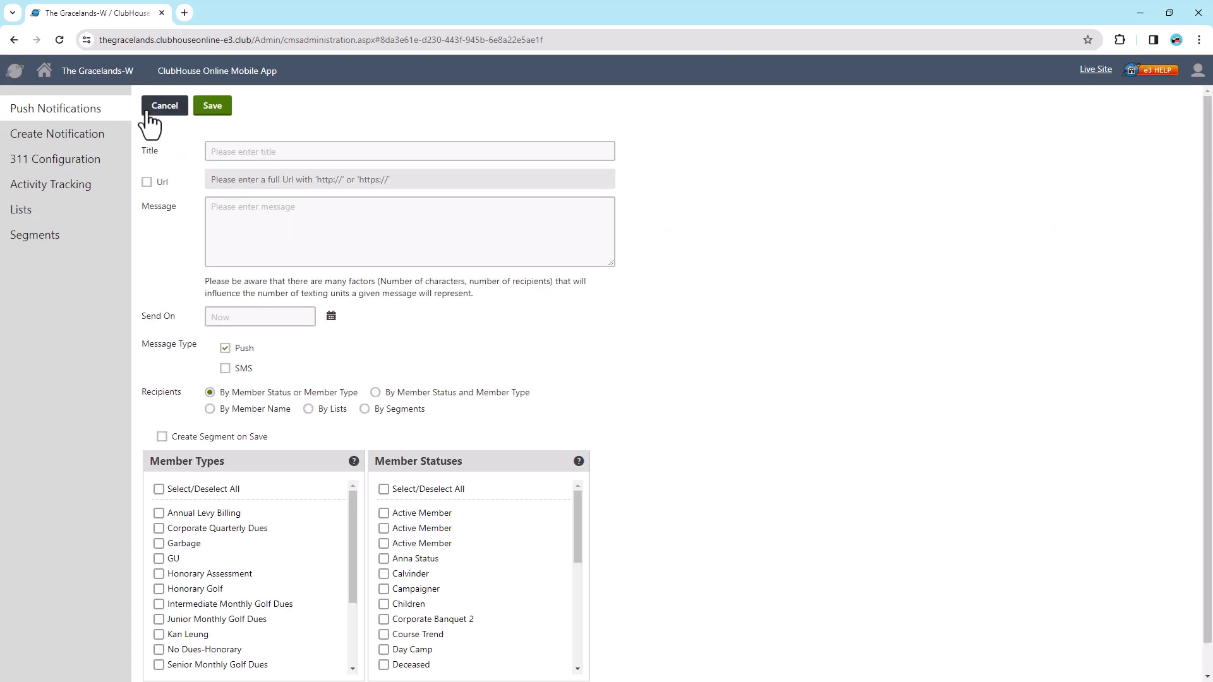
Enter the title 'Courses Closed!' and toggle the Url checkbox, leaving no link attached
left_click(409, 151)
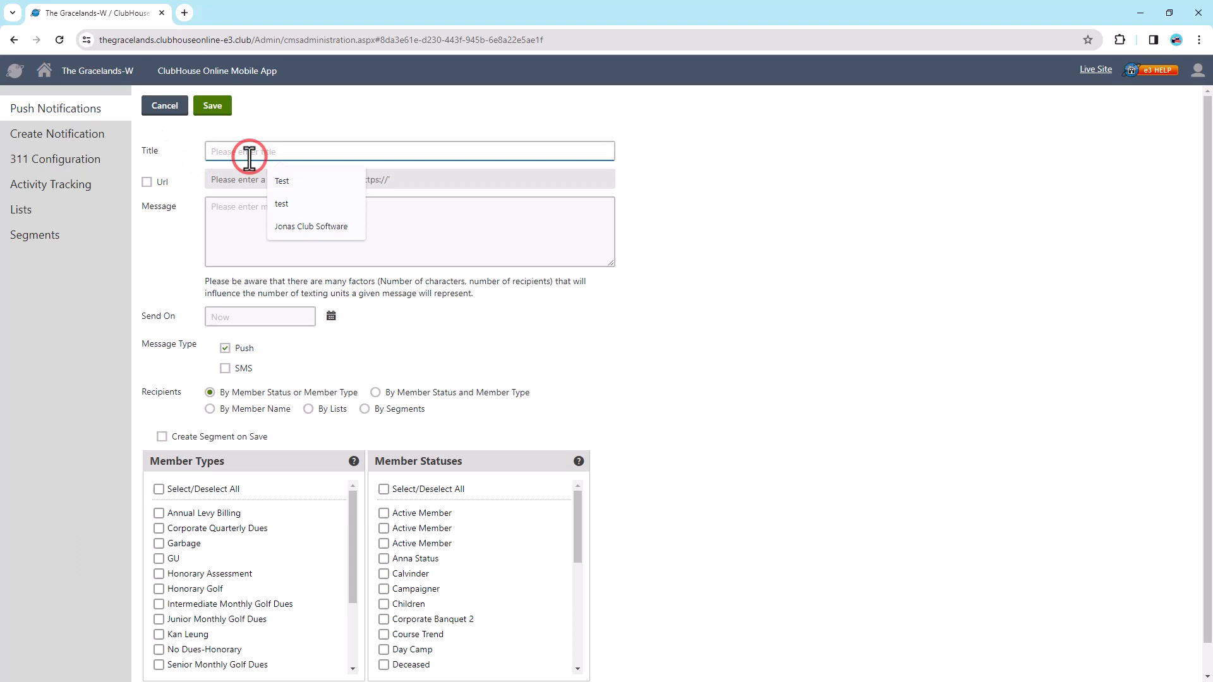
type("c")
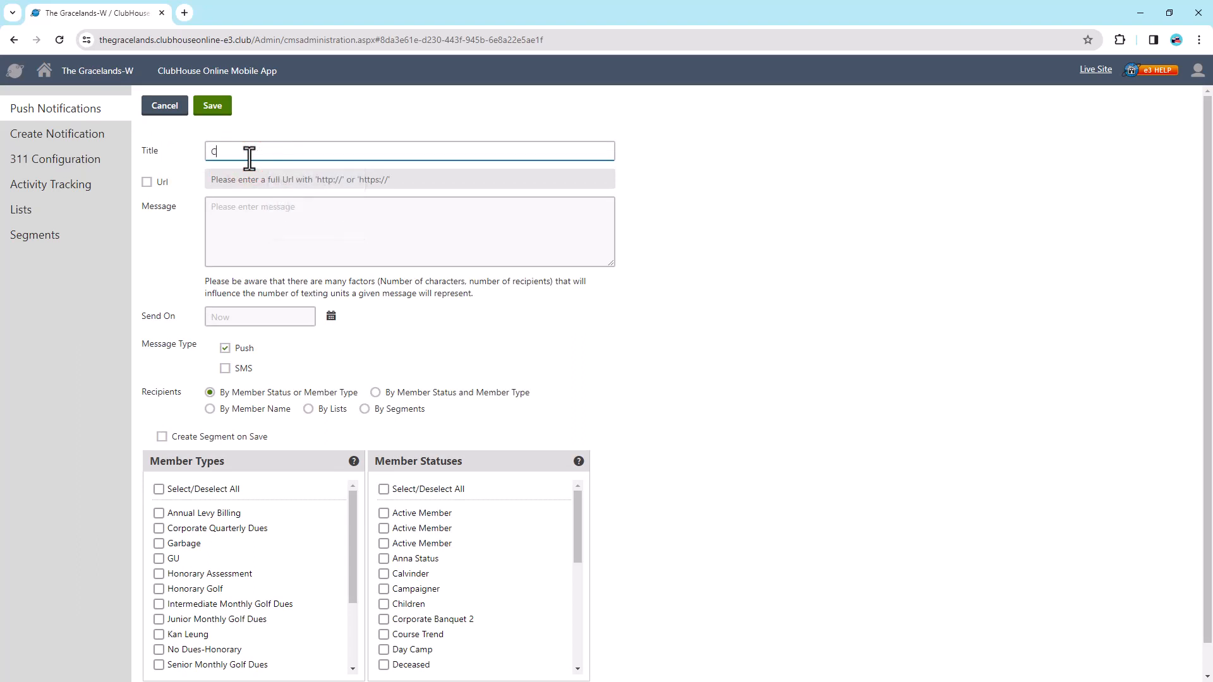
type("ourses Closed!")
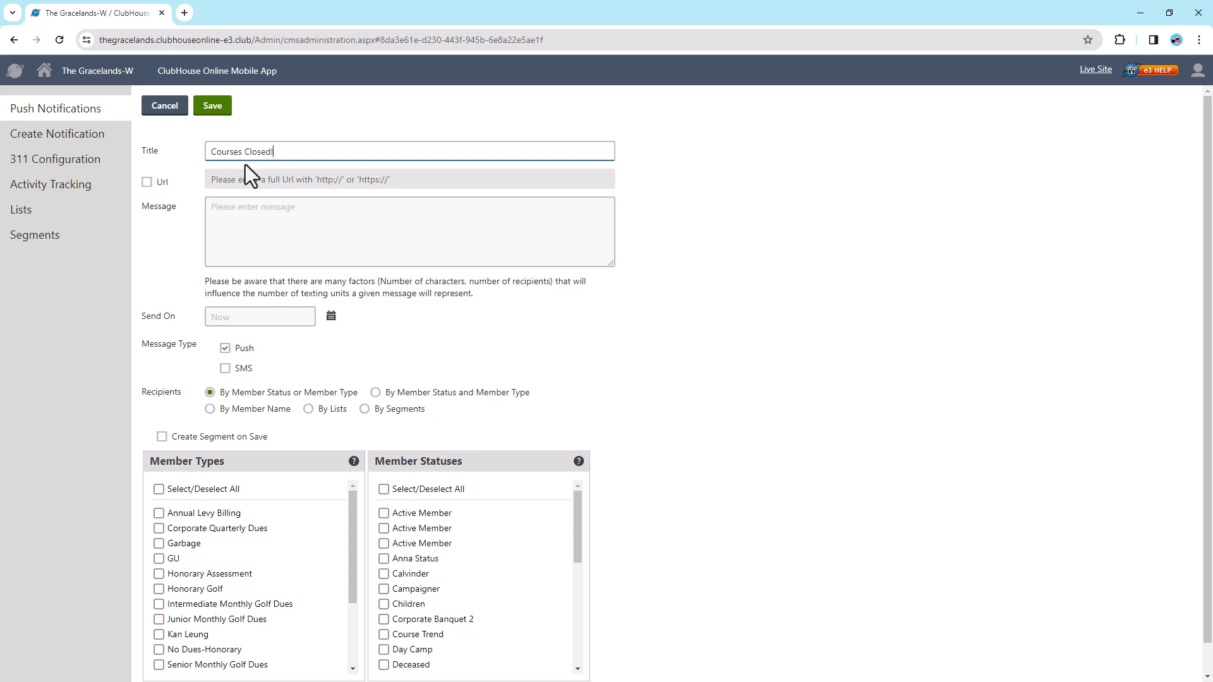
mouse_move(147, 183)
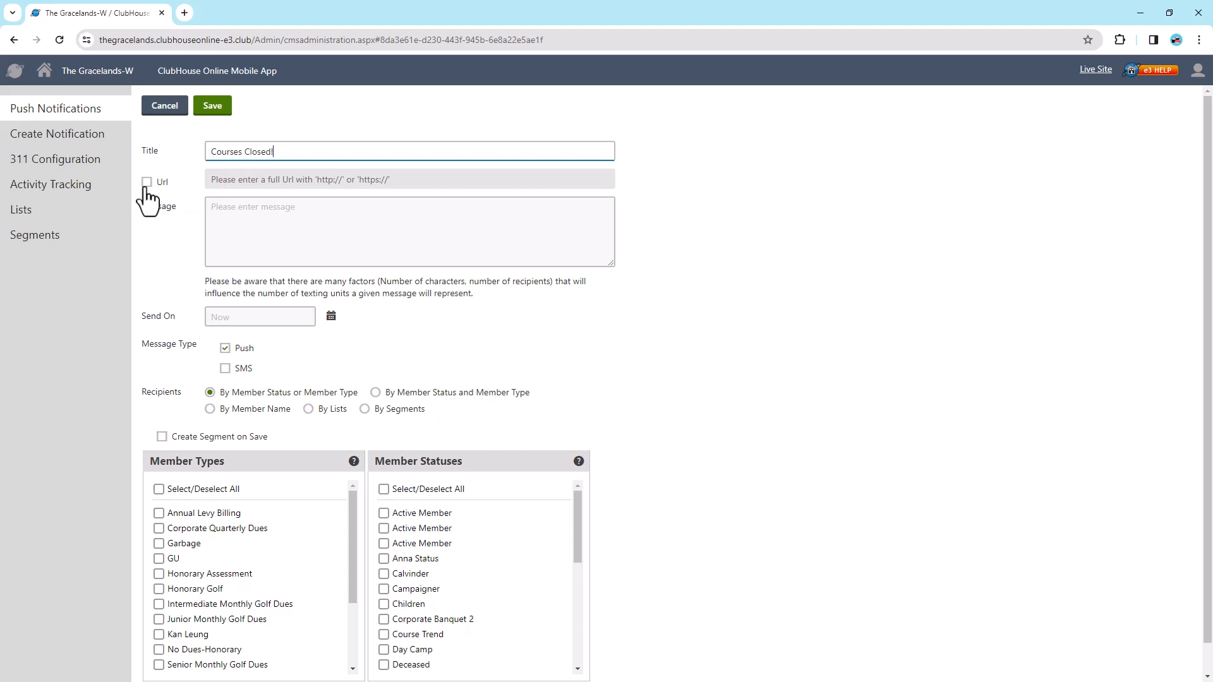
left_click(147, 182)
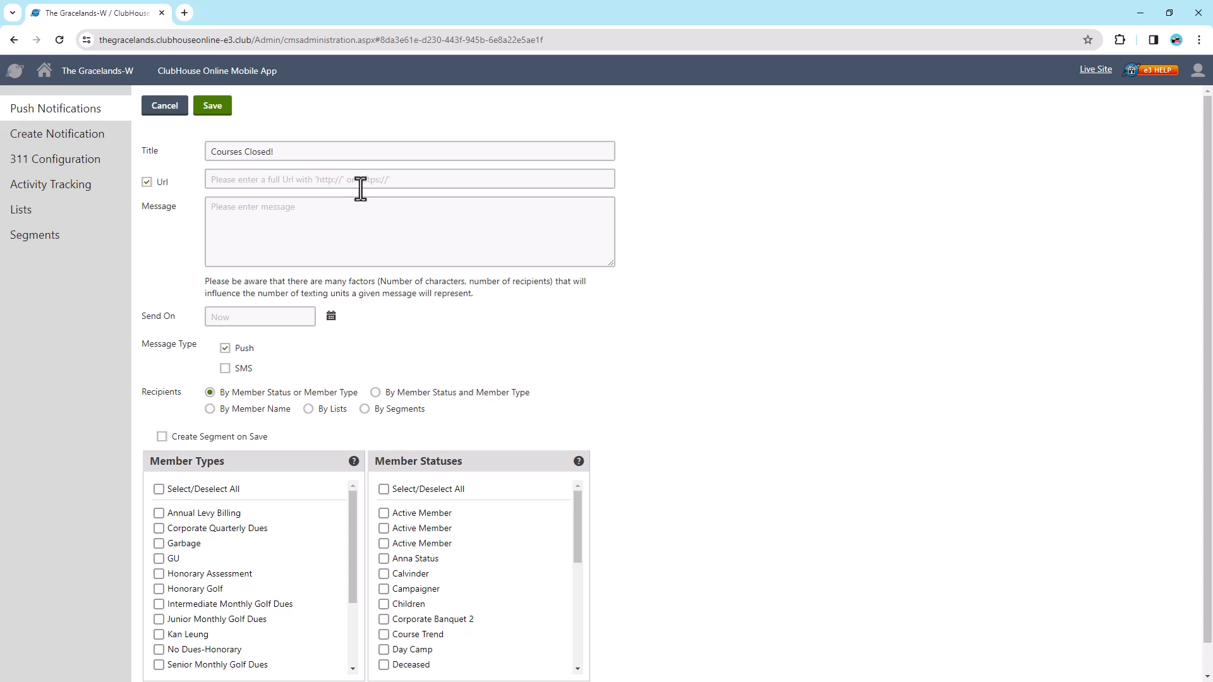
left_click(147, 182)
type("Due to severe weather conditions, all courses are closed for today. We will notify you when they are back open!")
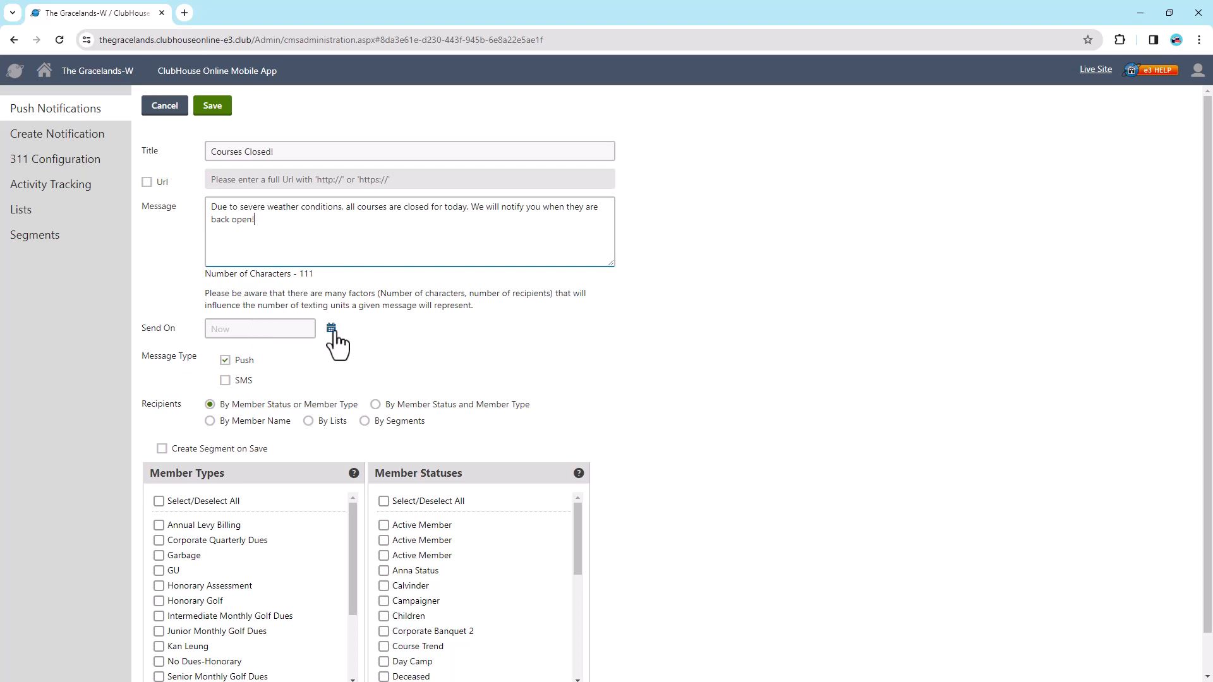
Set the Send On date and time to 11/13/2023 11:51:36 AM
left_click(331, 328)
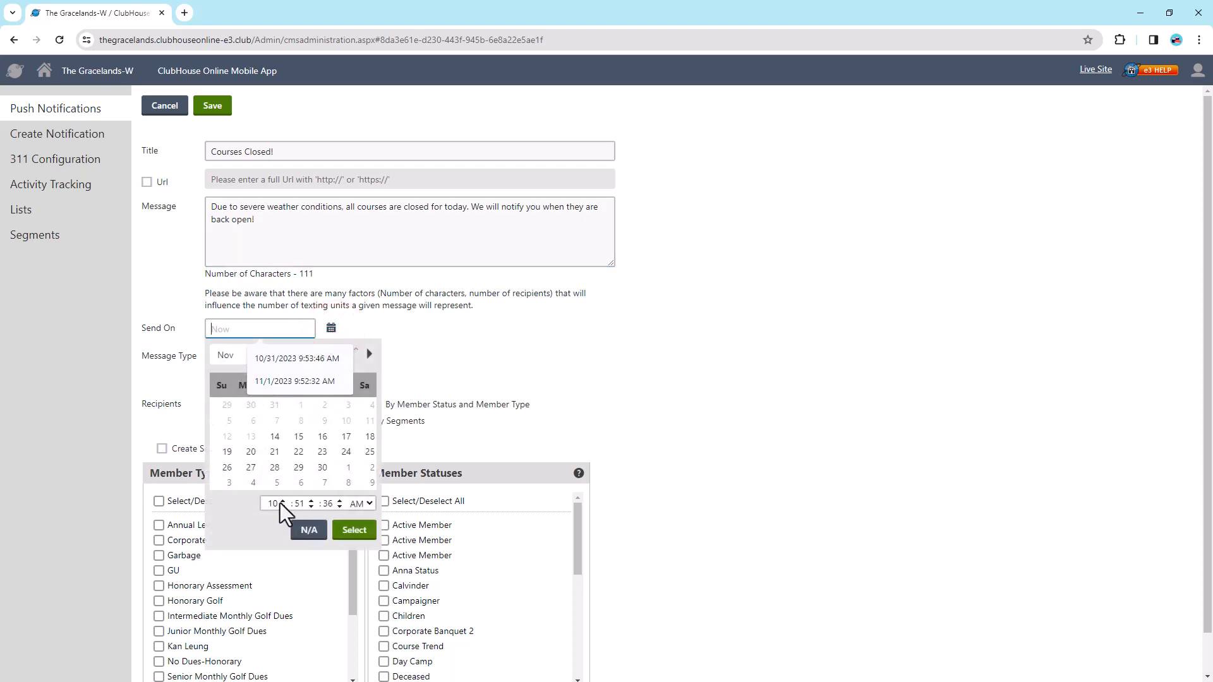
left_click(354, 530)
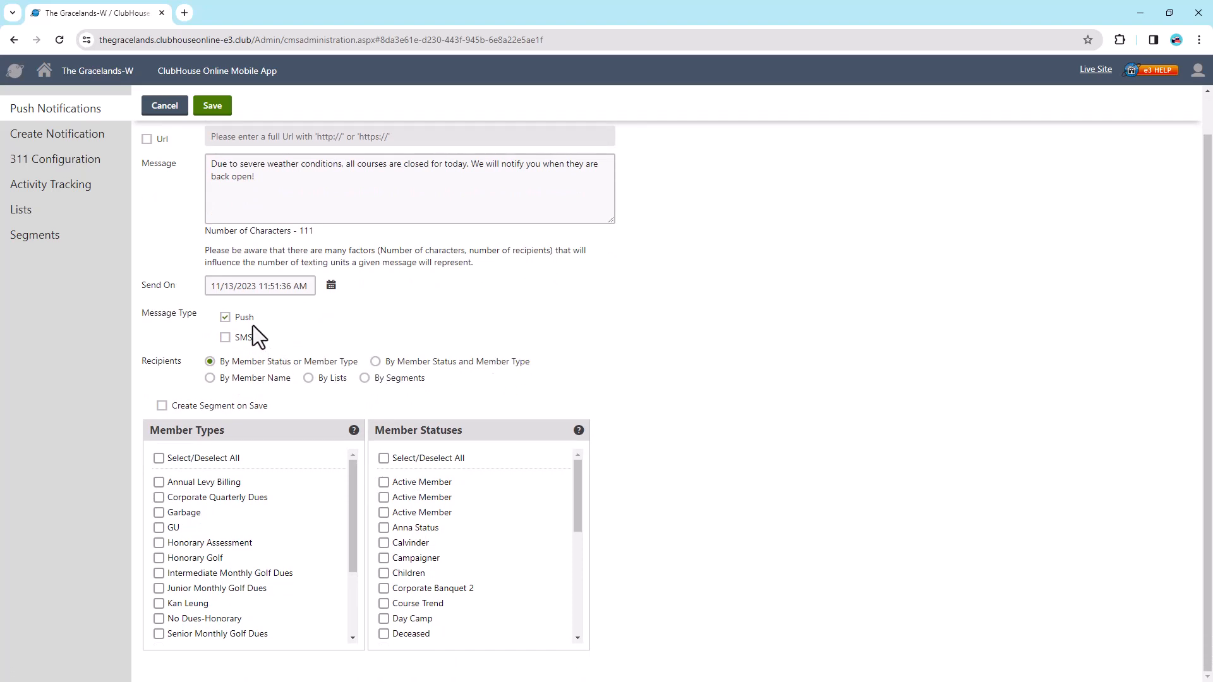
mouse_move(303, 355)
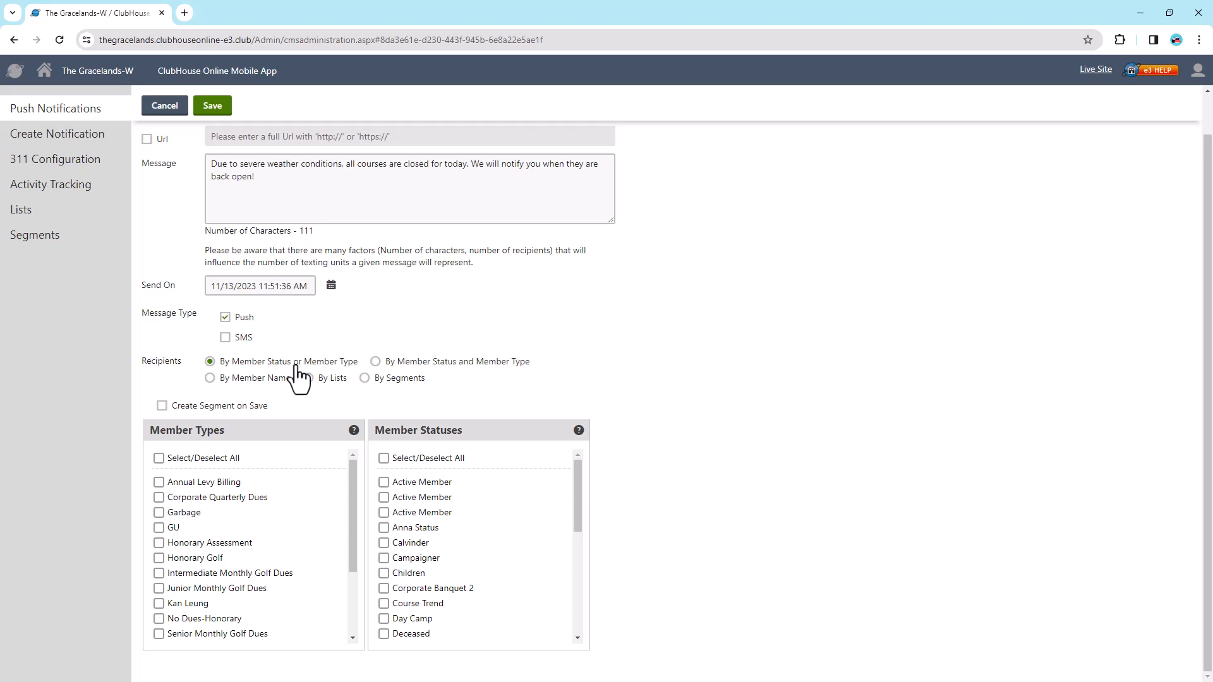
left_click(375, 362)
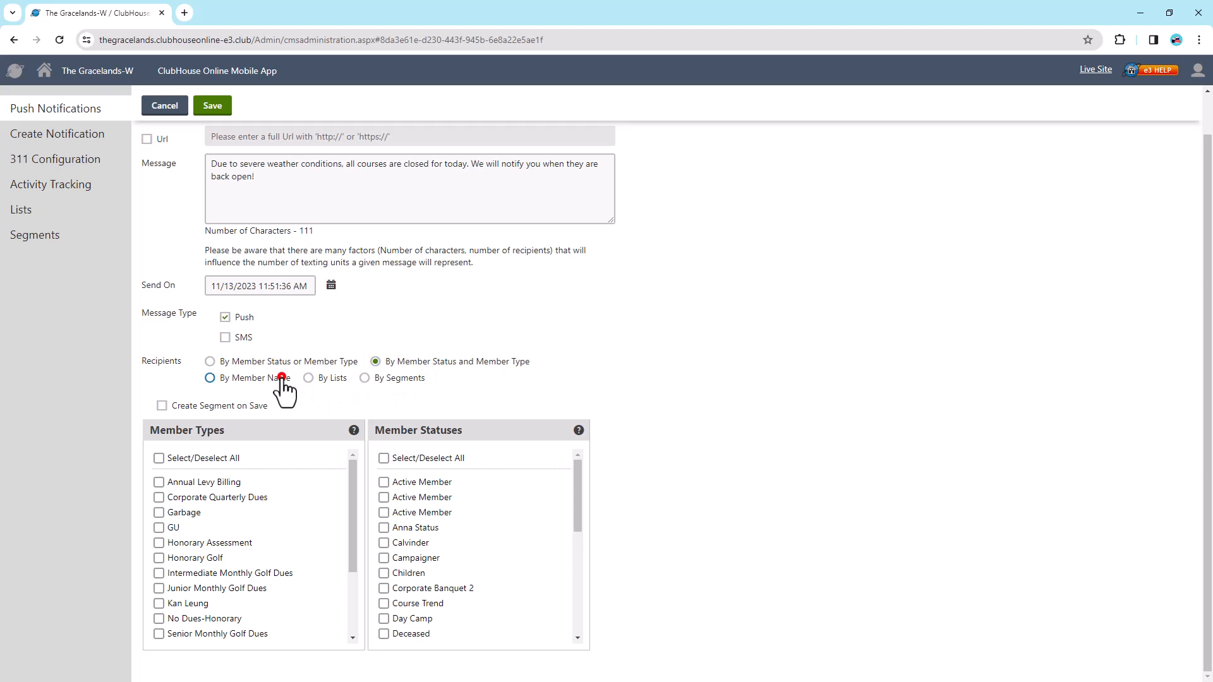
left_click(210, 377)
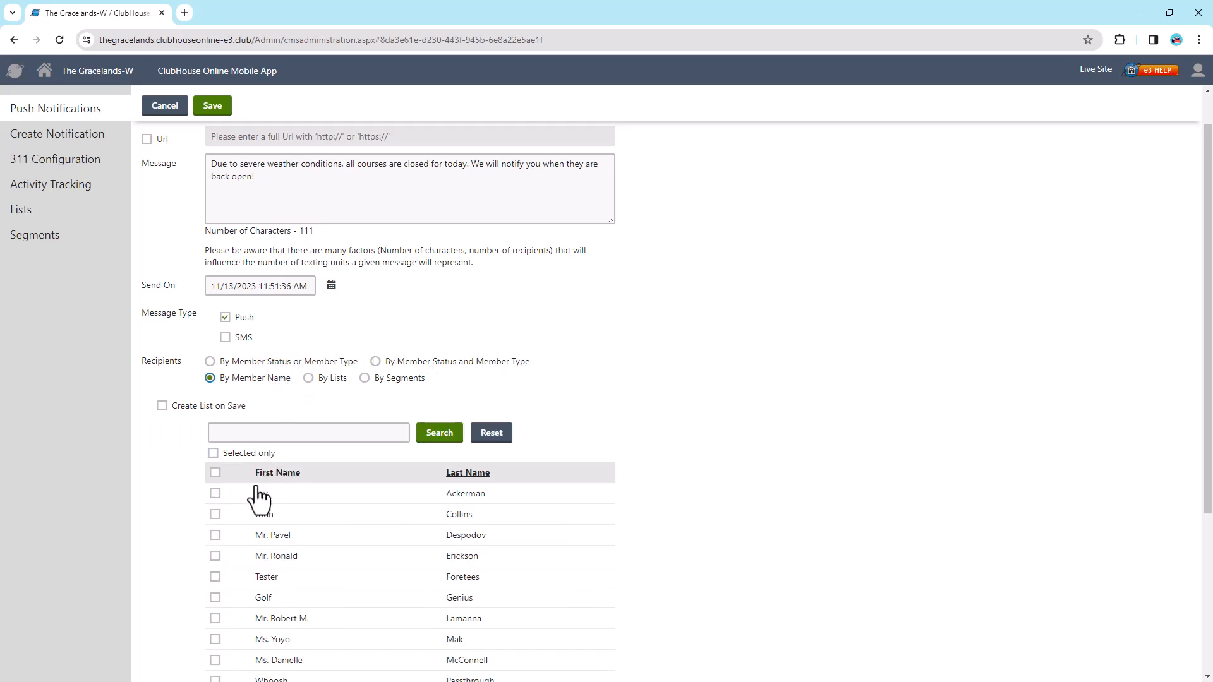
left_click(216, 493)
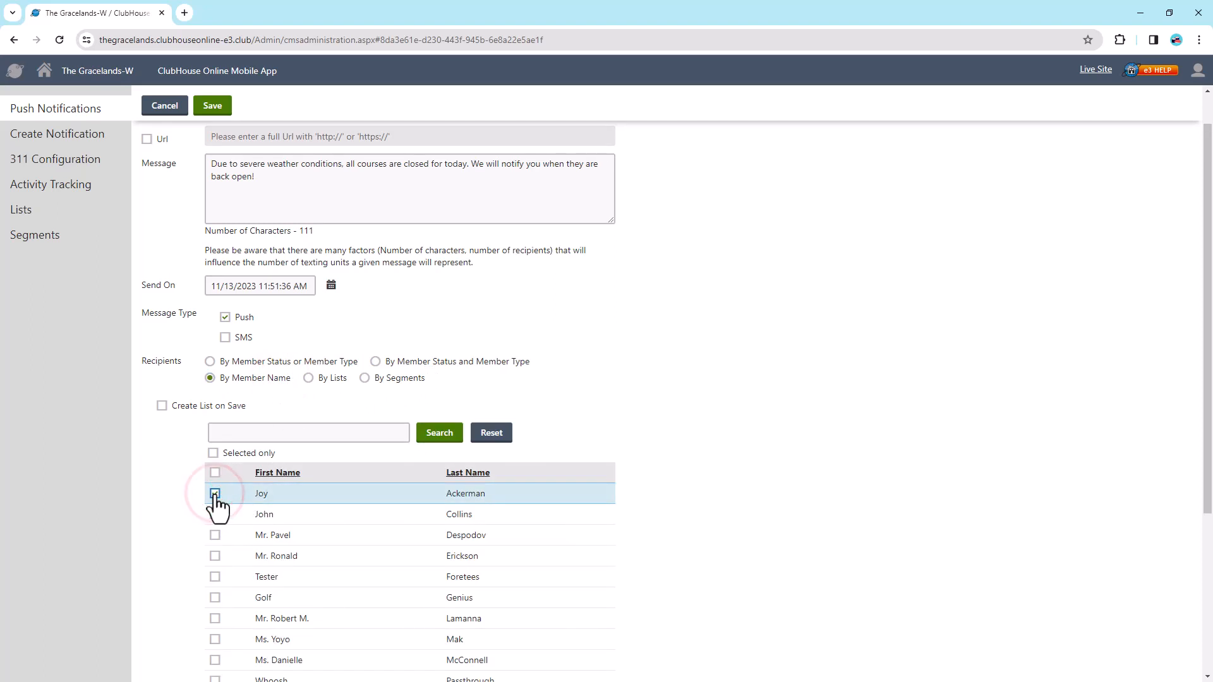
Preview By Lists and By Segments options: All Active Golf, All Active Members, Staff
left_click(309, 378)
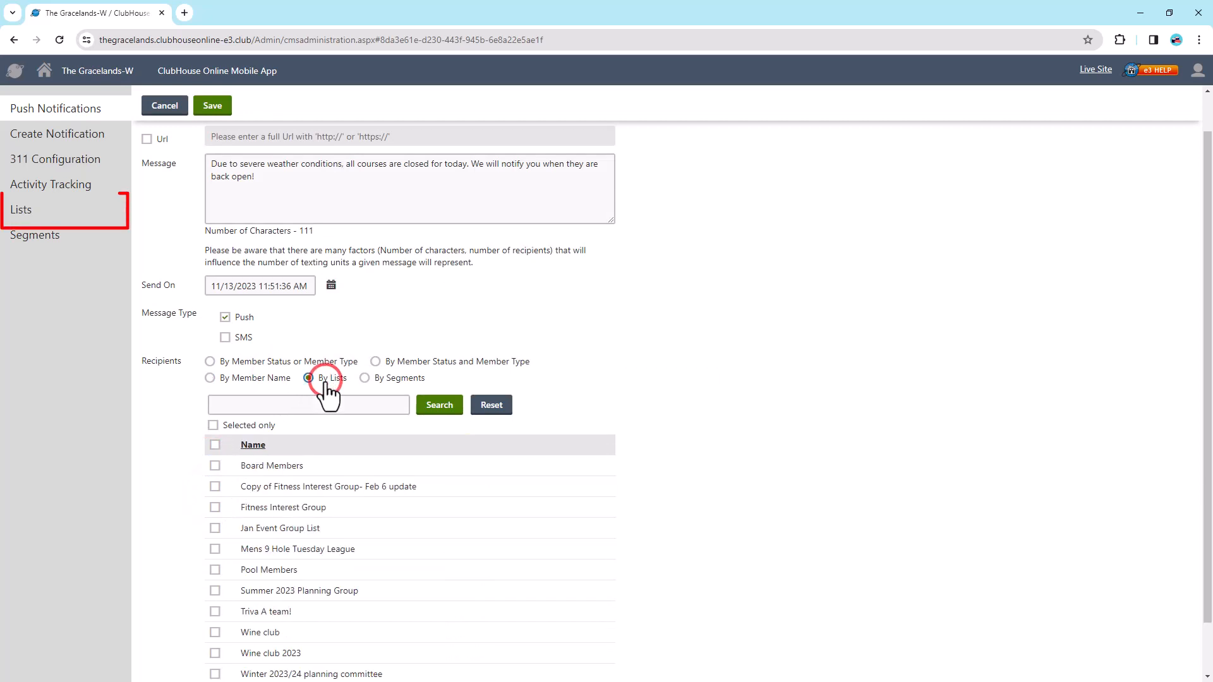
scroll("down", 3)
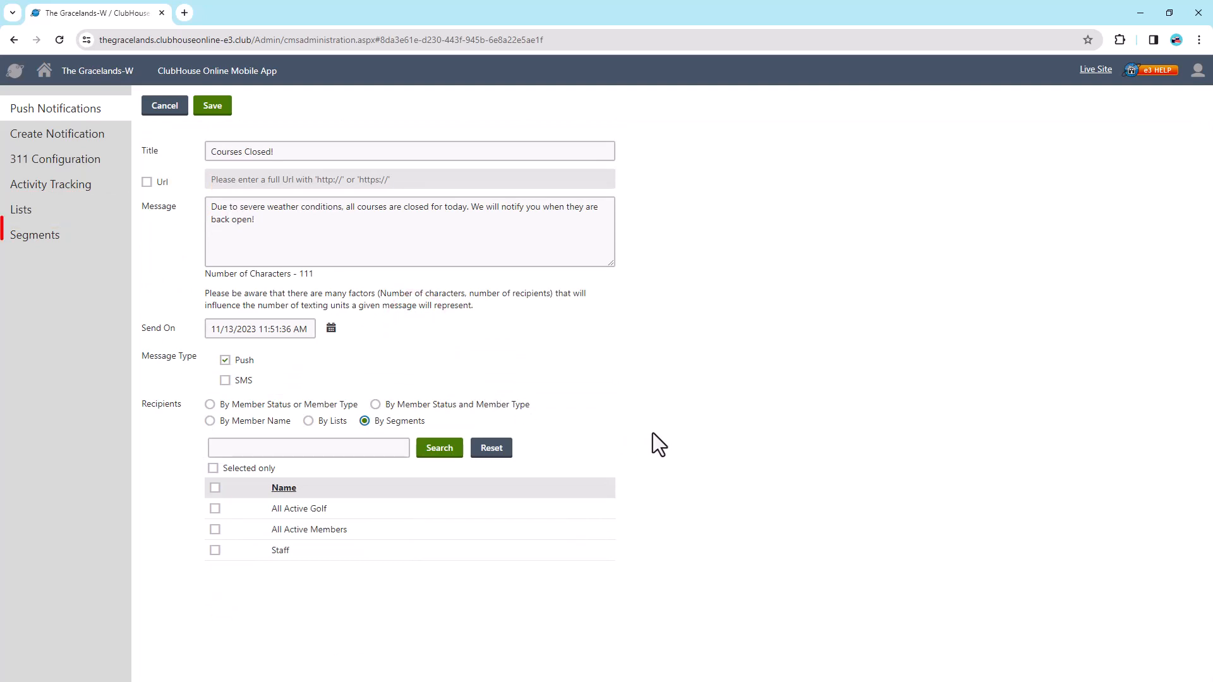
left_click(34, 235)
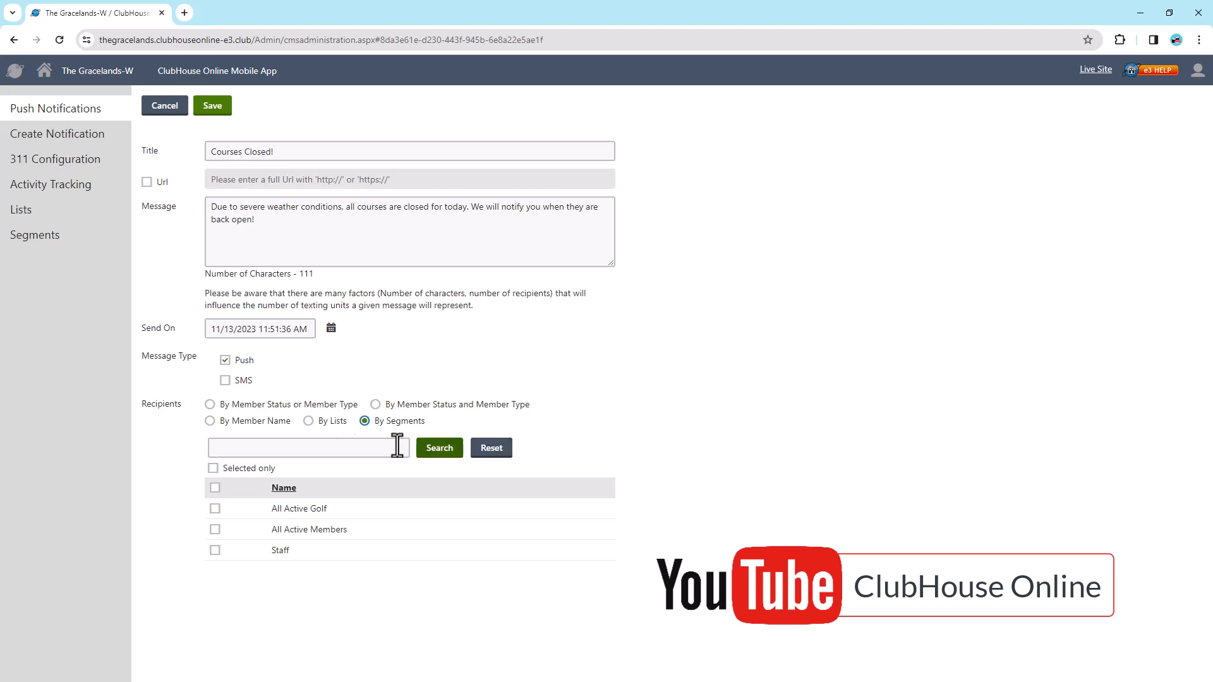
left_click(210, 420)
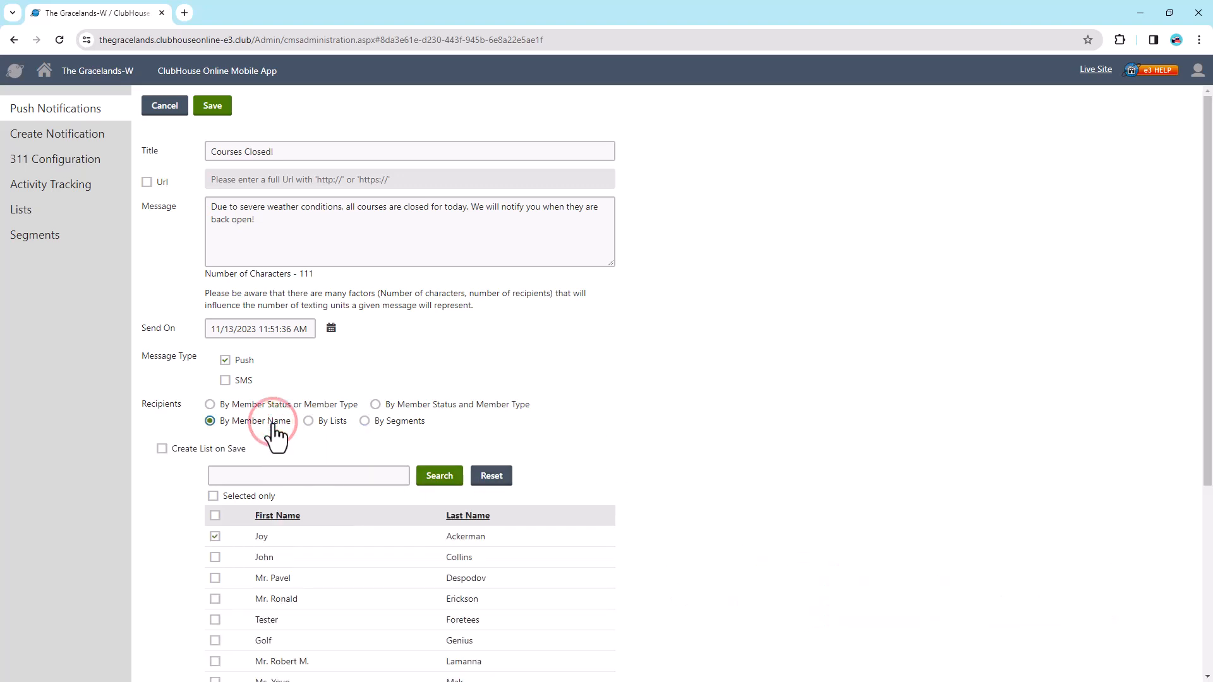
left_click(209, 404)
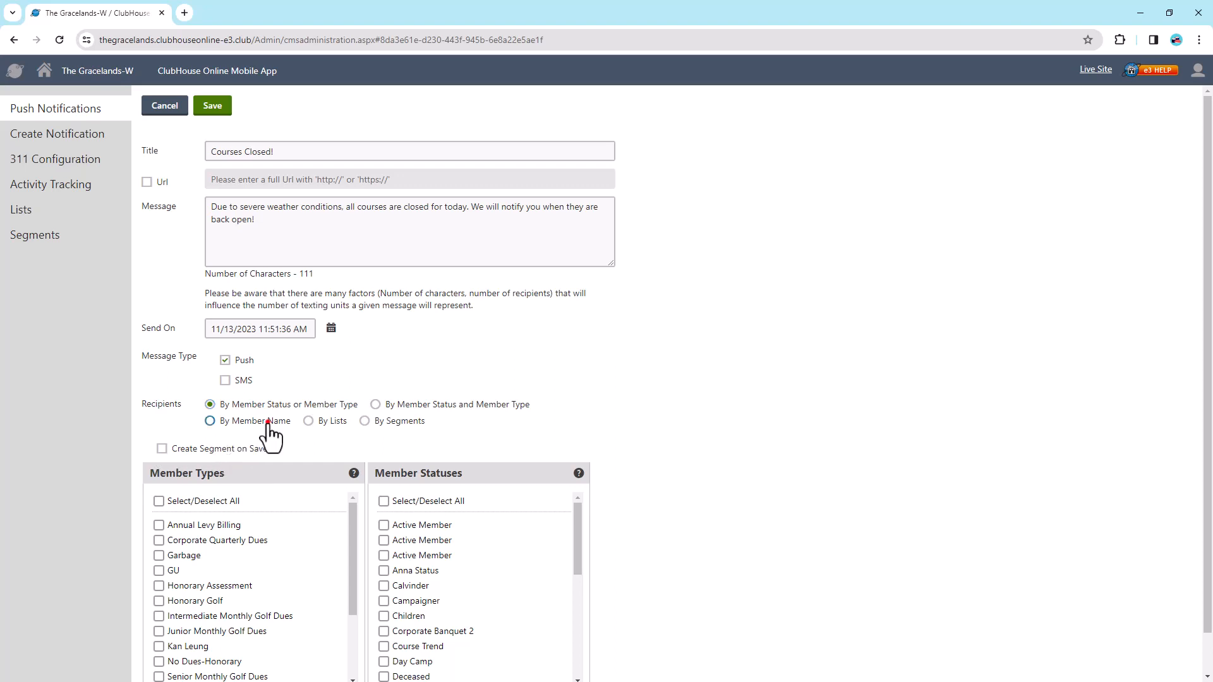
left_click(210, 421)
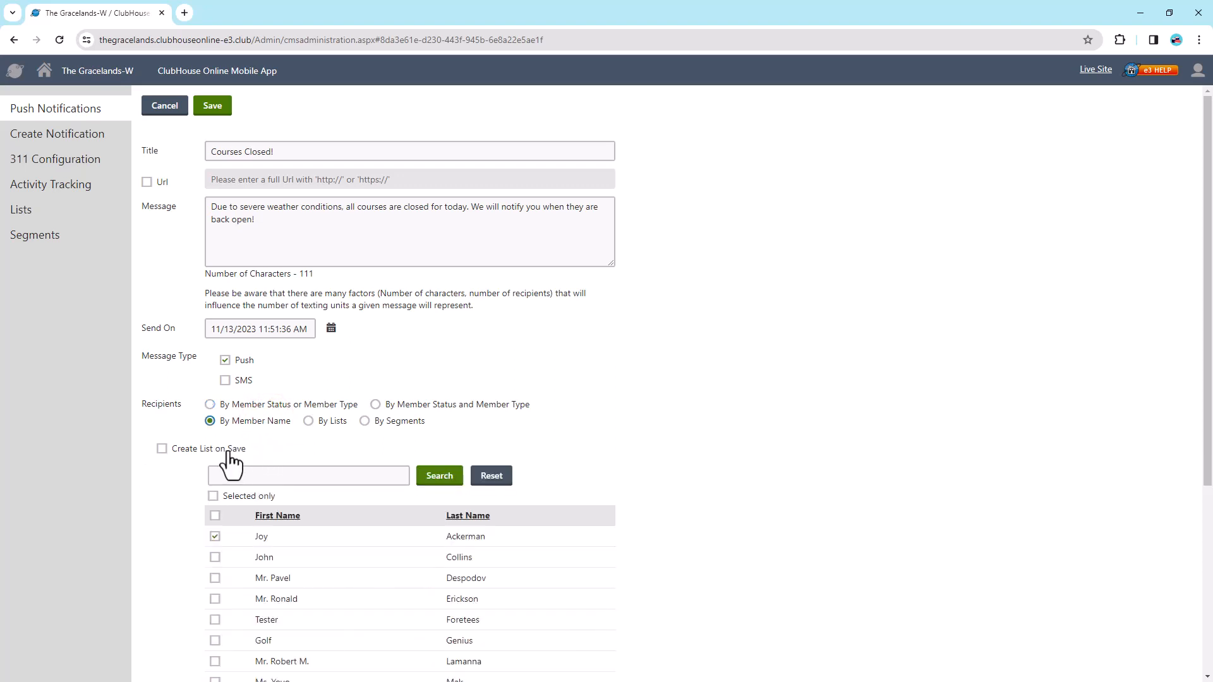
mouse_move(645, 456)
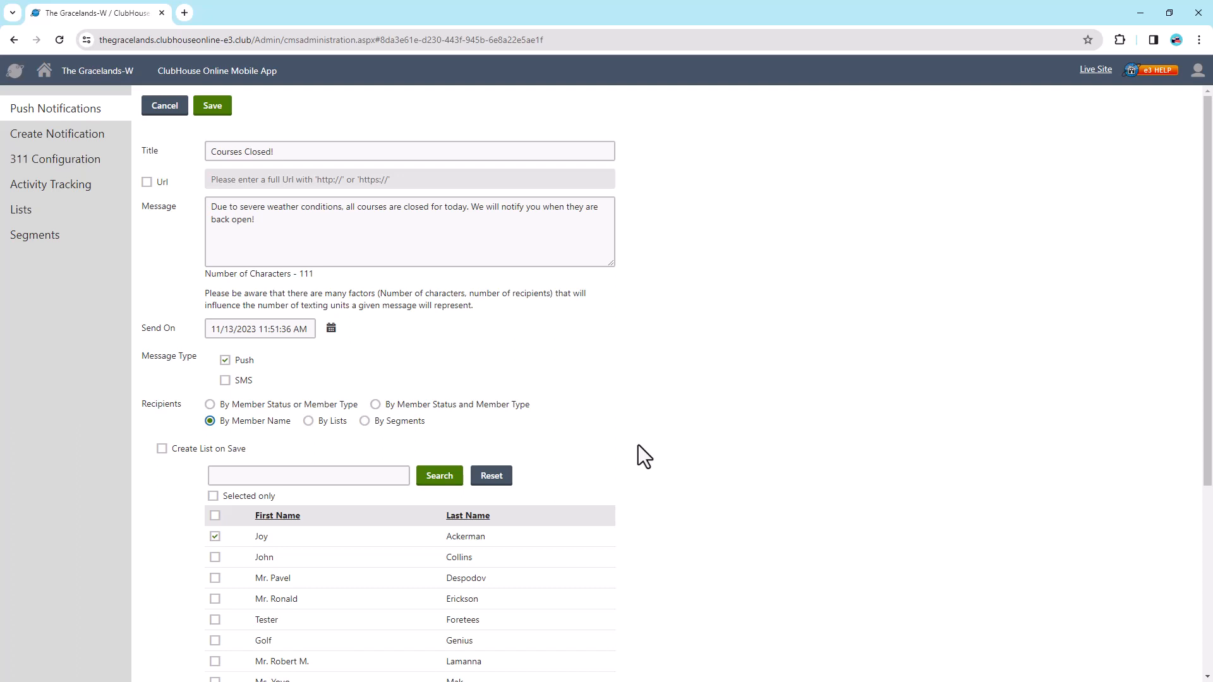
mouse_move(613, 409)
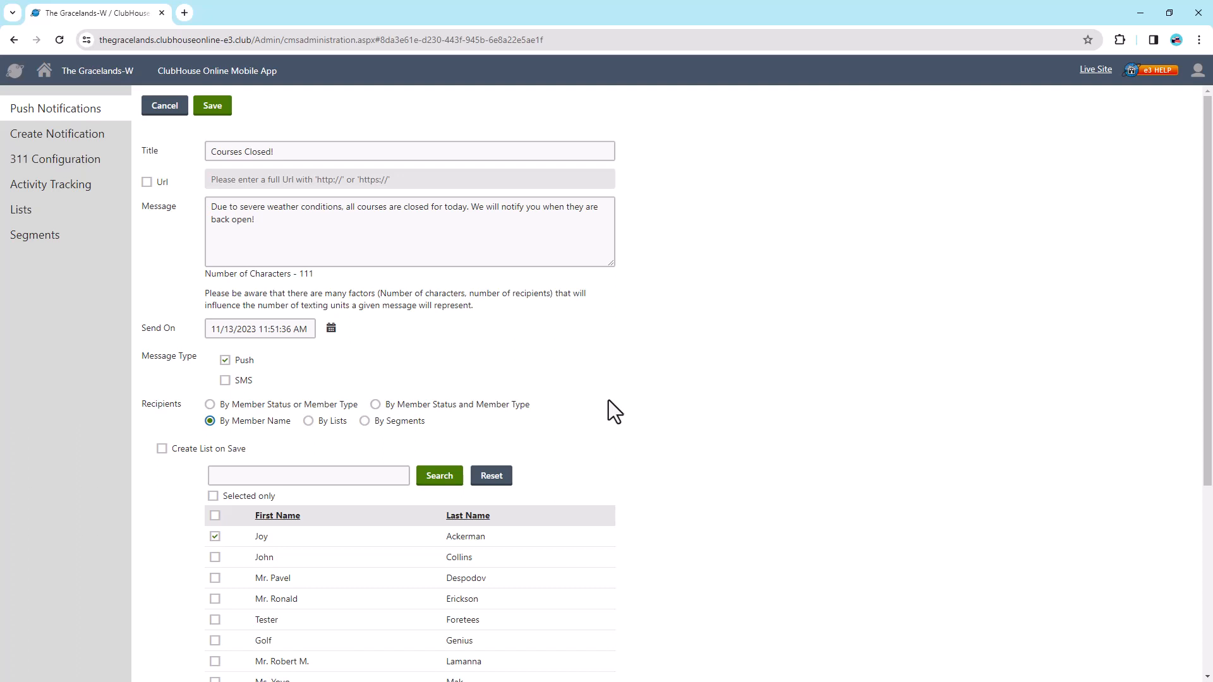
Save the Courses Closed! notification and dismiss the Notification saved confirmation
left_click(212, 105)
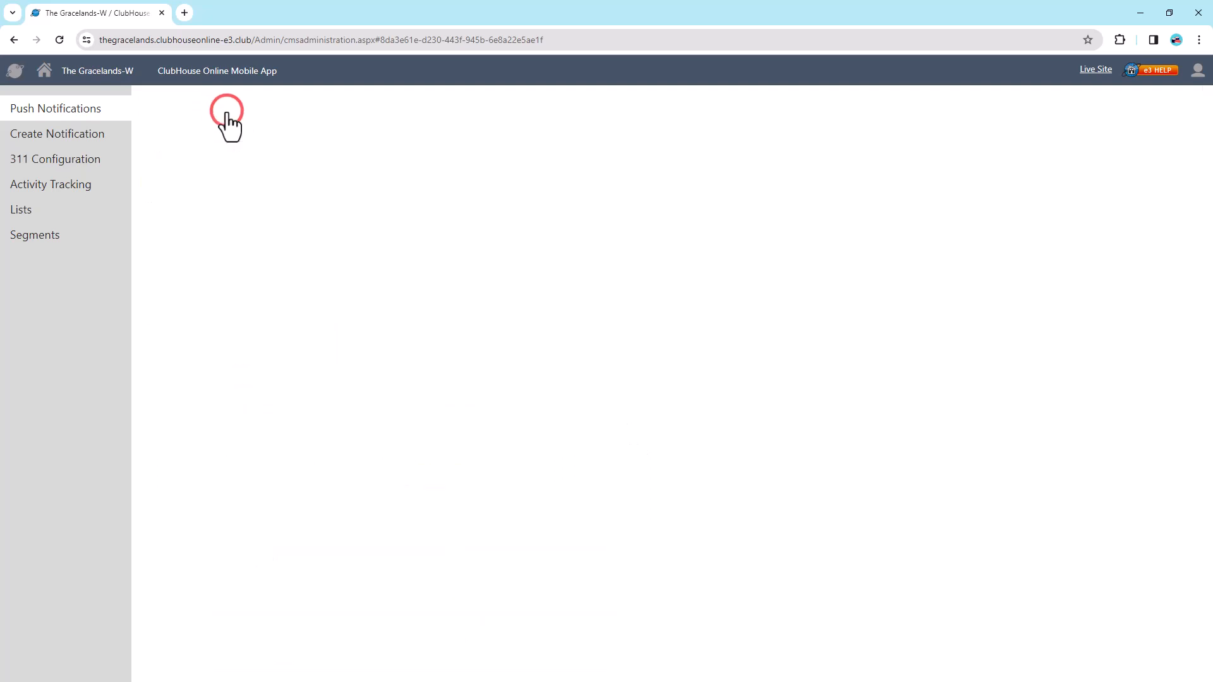
left_click(213, 106)
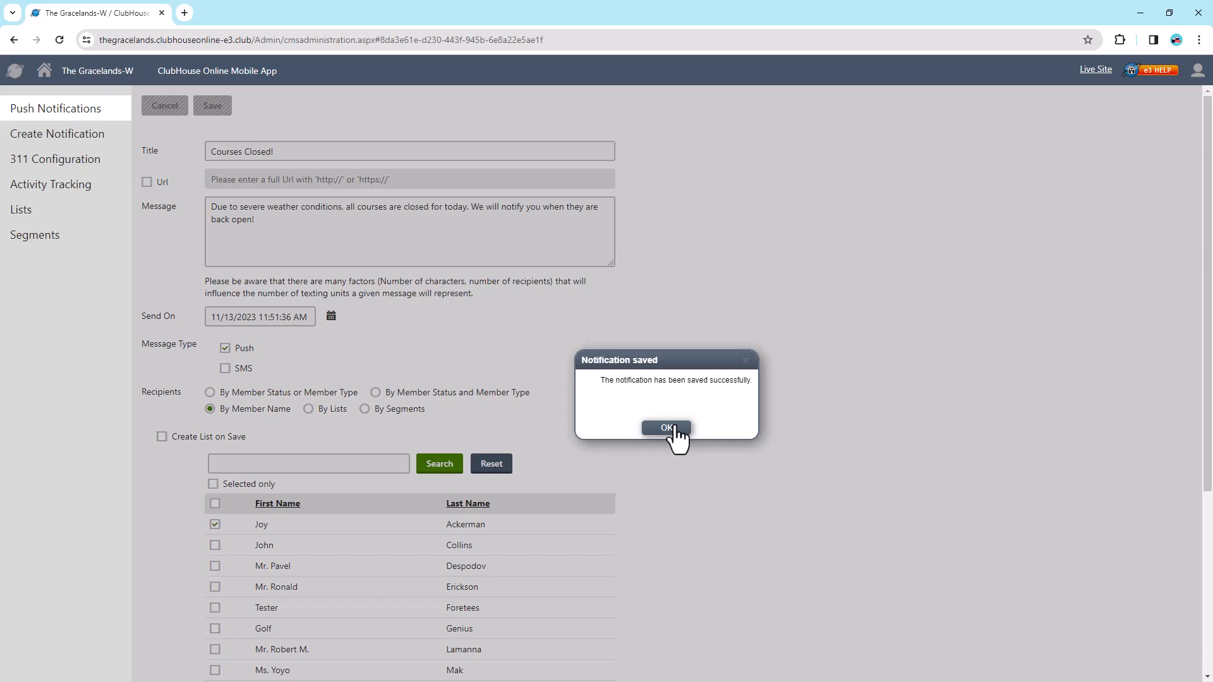
left_click(665, 427)
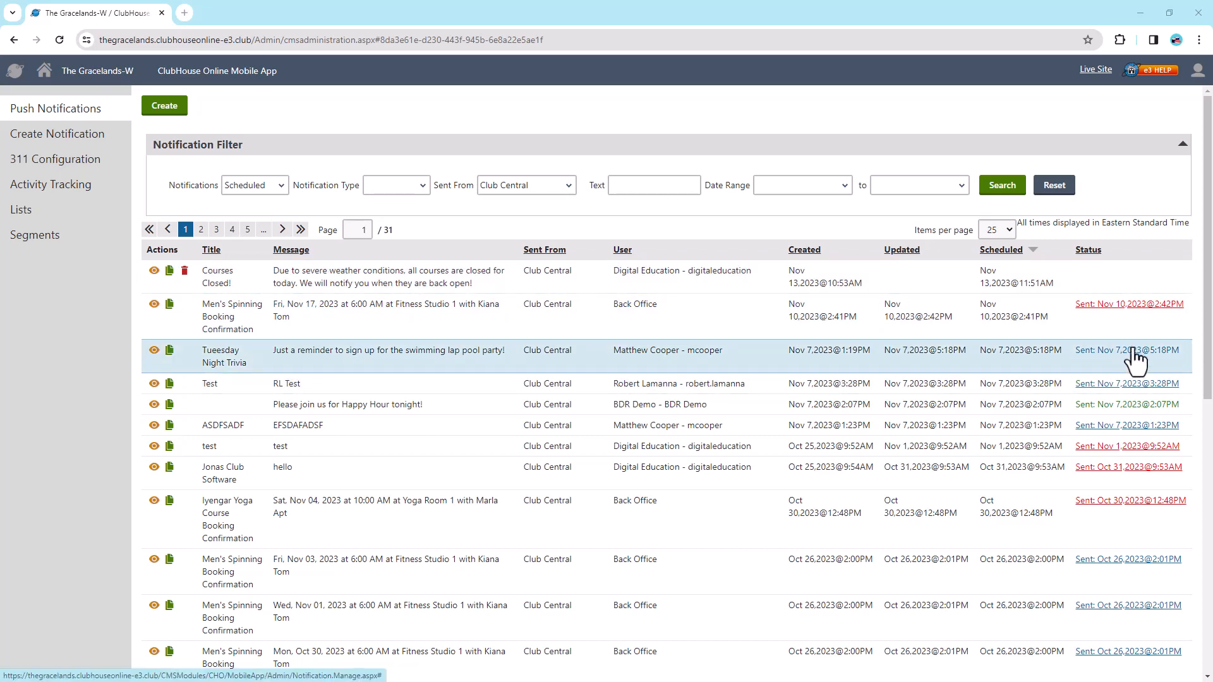
left_click(1134, 349)
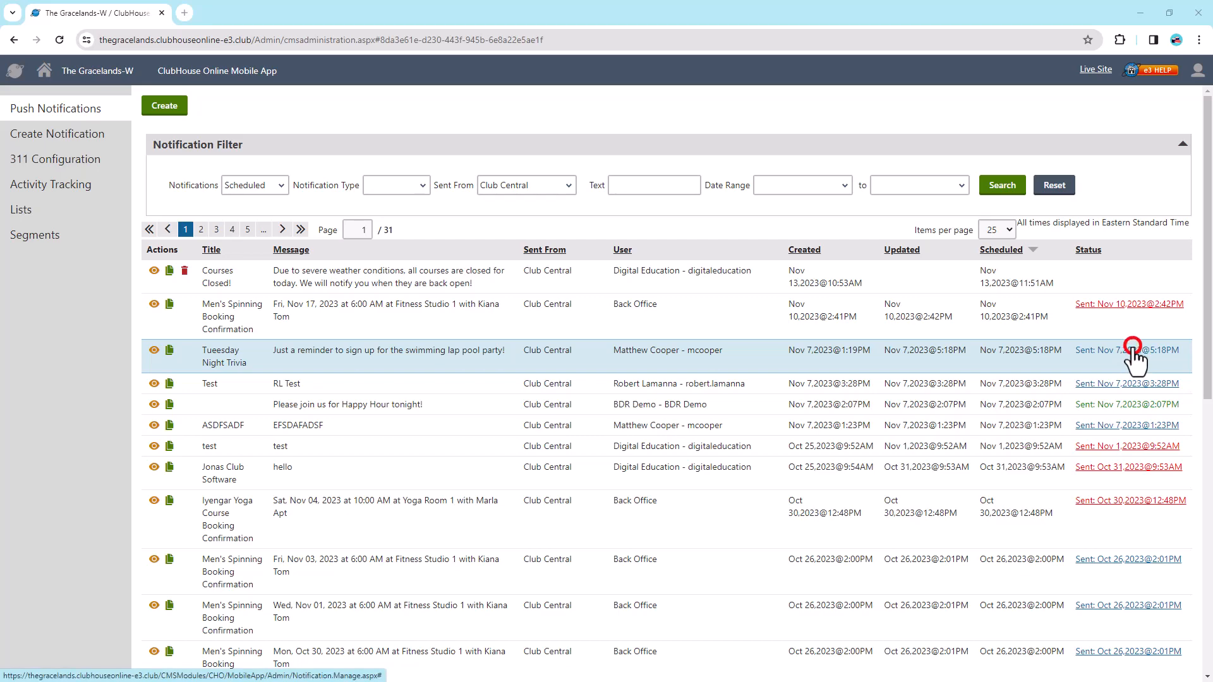
left_click(1127, 350)
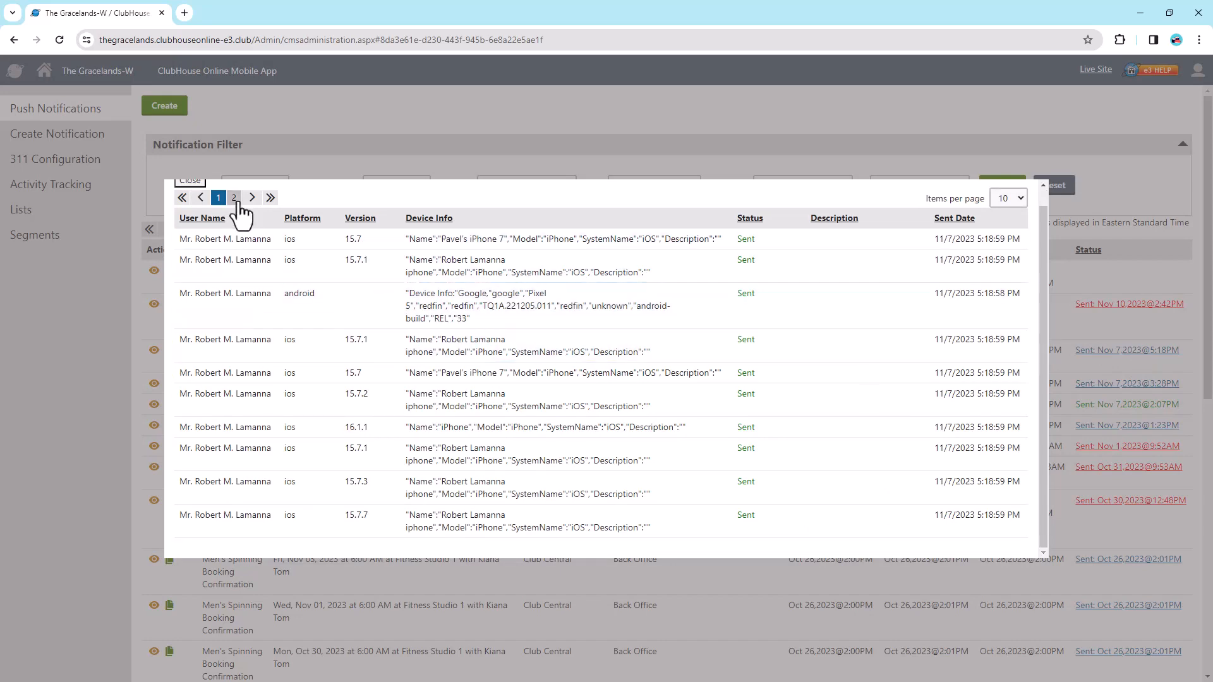
left_click(233, 197)
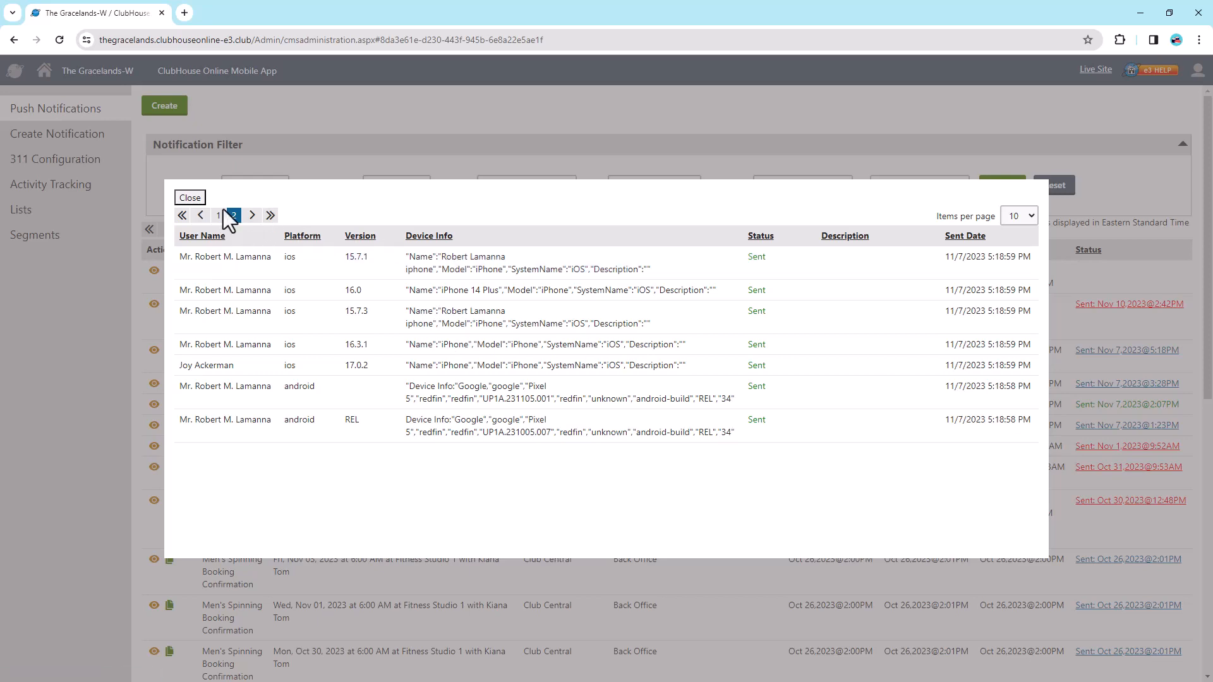
left_click(189, 197)
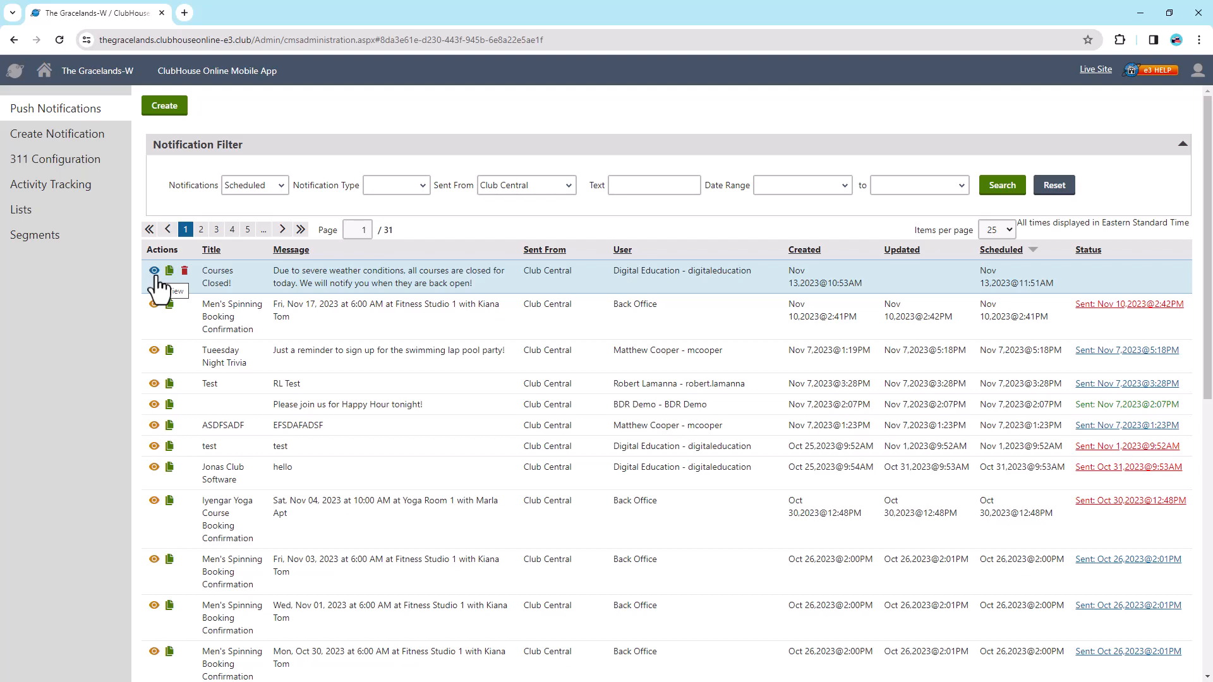
View the Courses Closed! notification via its row's eye icon
left_click(152, 276)
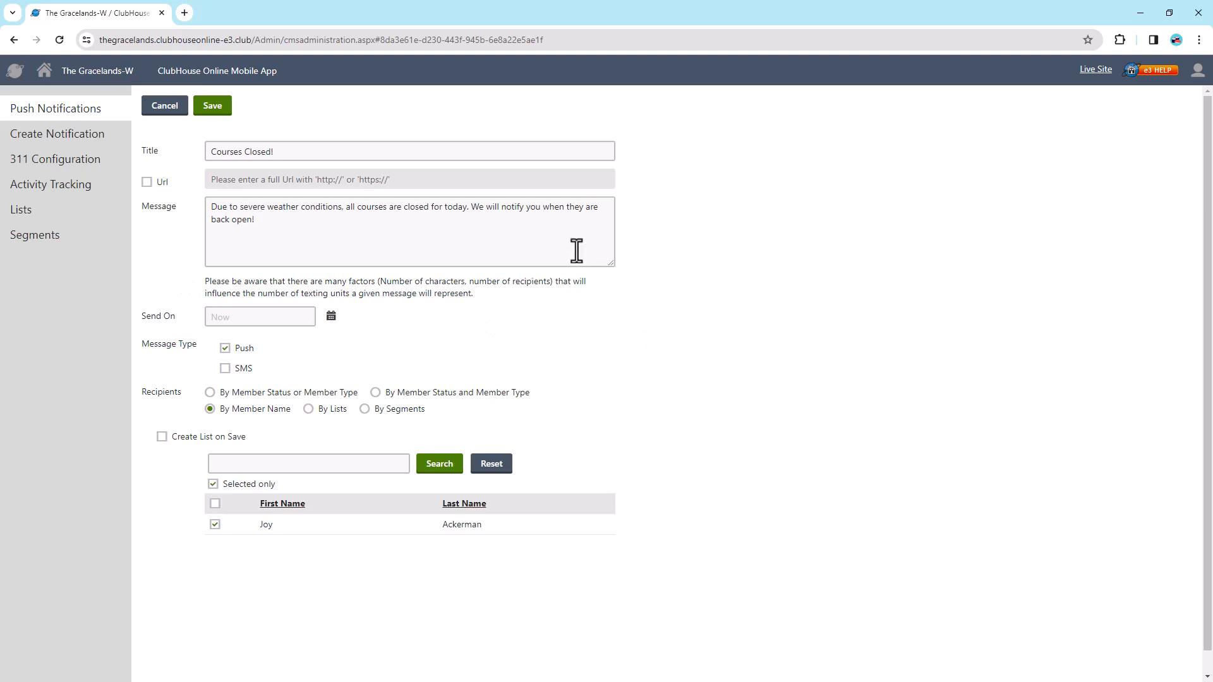
mouse_move(532, 481)
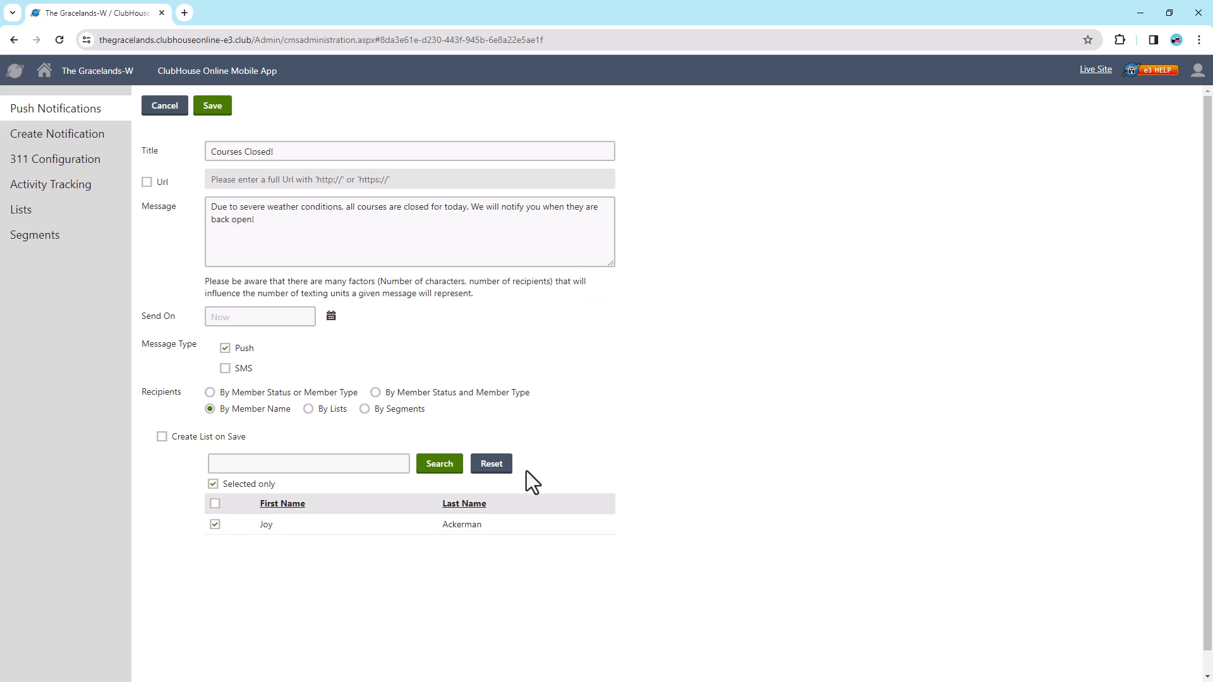